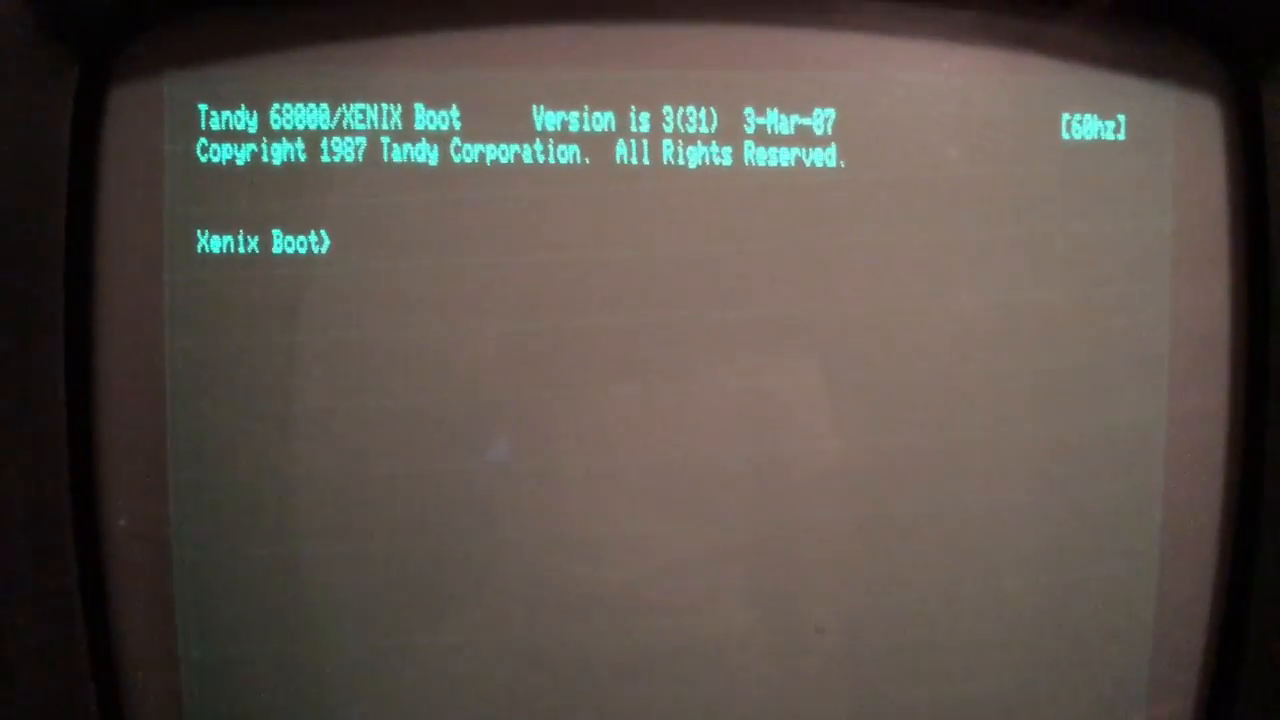
# Step: Run diskutil from the Xenix Boot> prompt to start the disk utility
pyautogui.write('d')
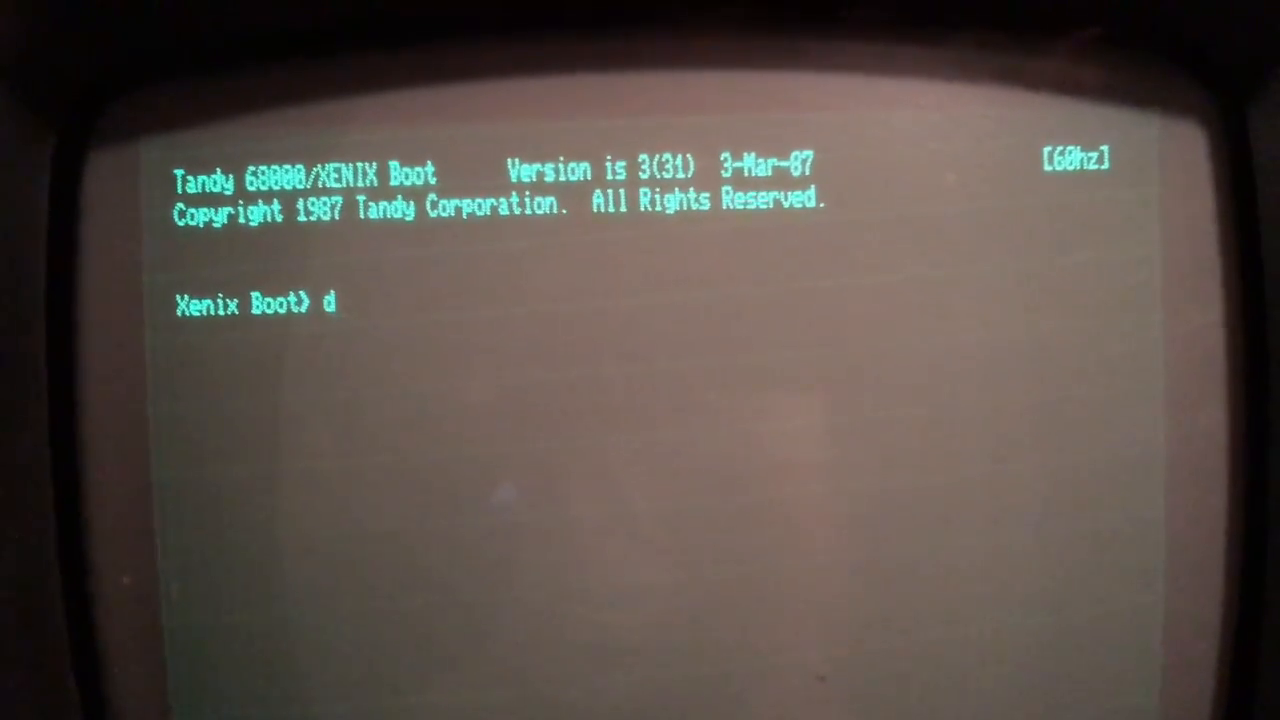
pyautogui.write('isk')
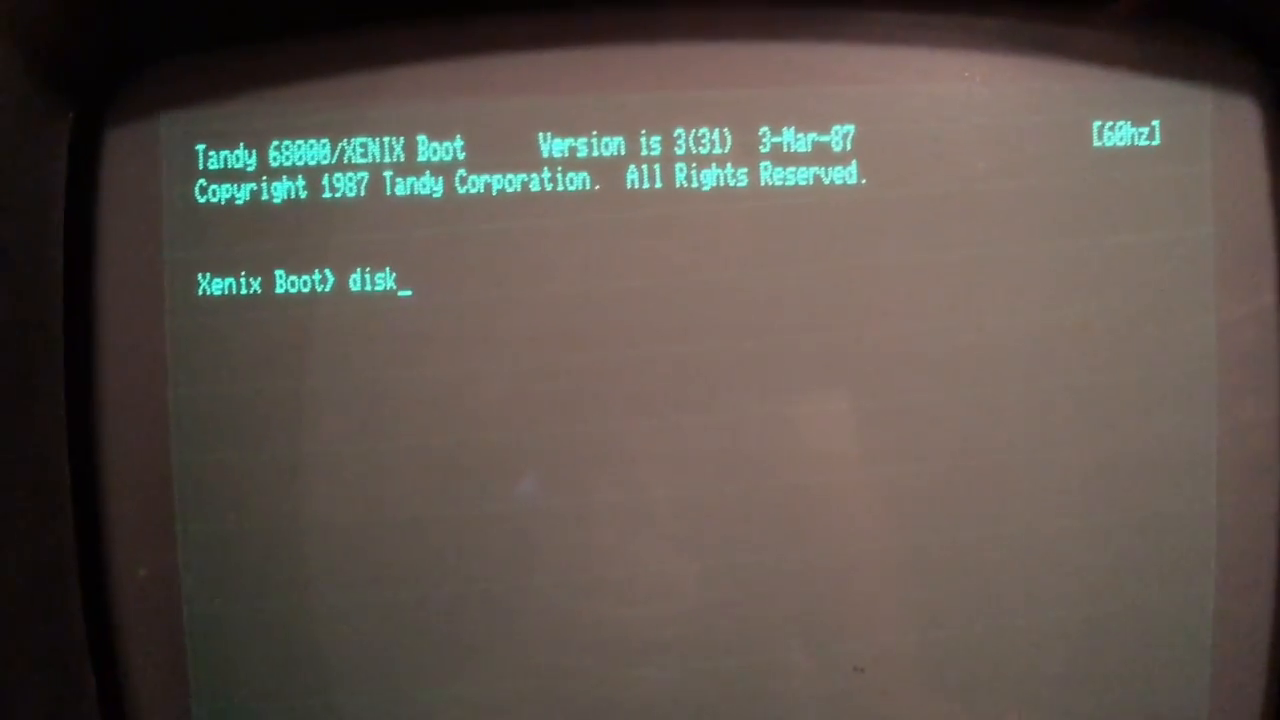
pyautogui.write('util')
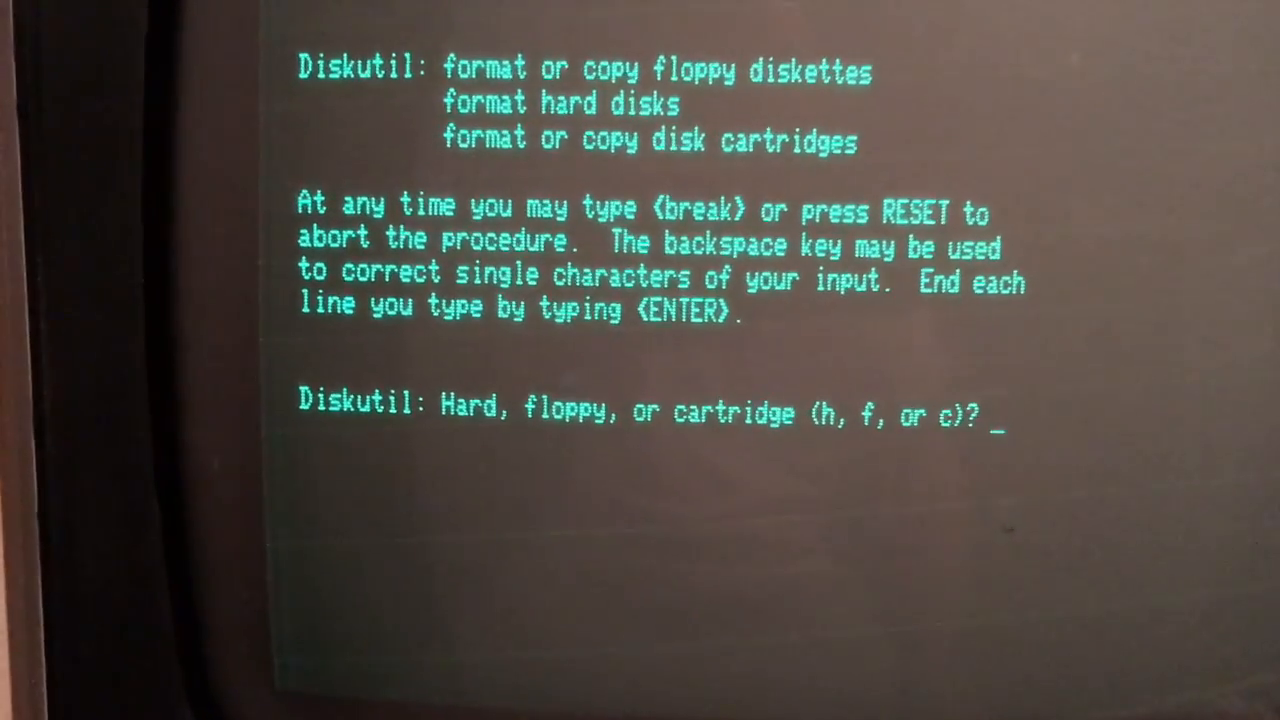
# Step: Answer c for cartridge, confirm, and enter 0 as the drive number to format
pyautogui.write('c')
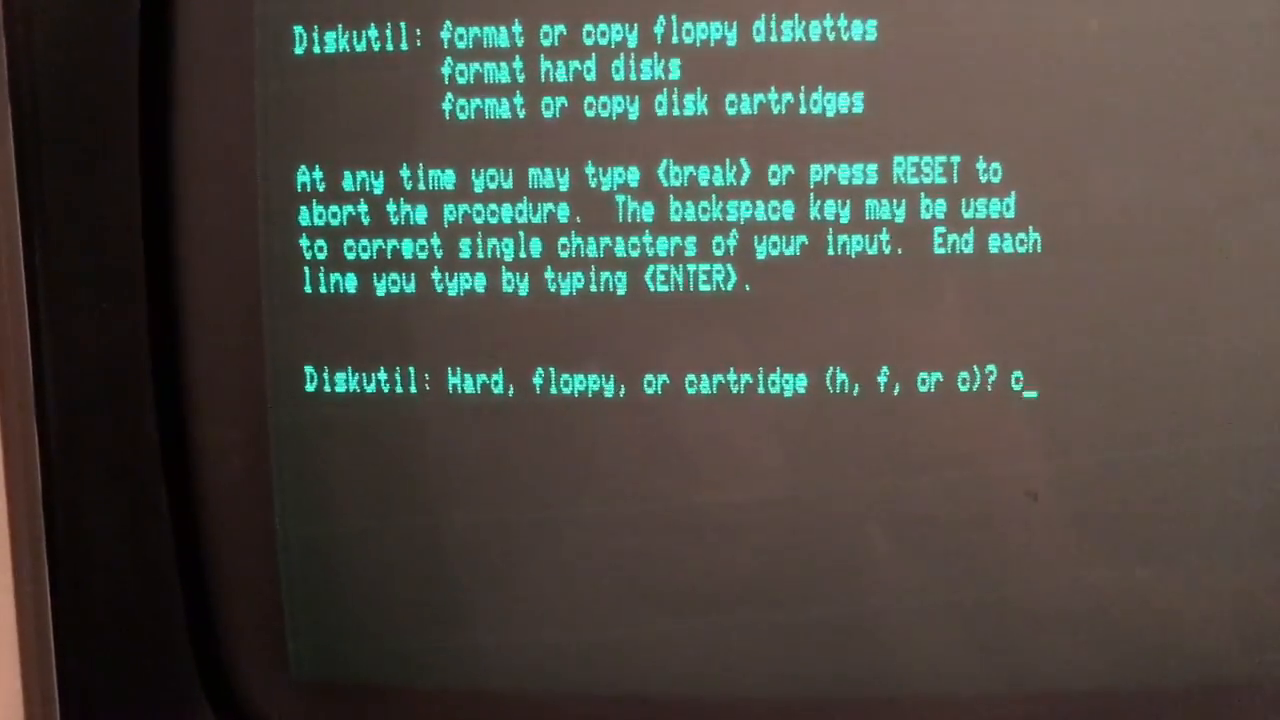
pyautogui.press('Return')
pyautogui.write('f')
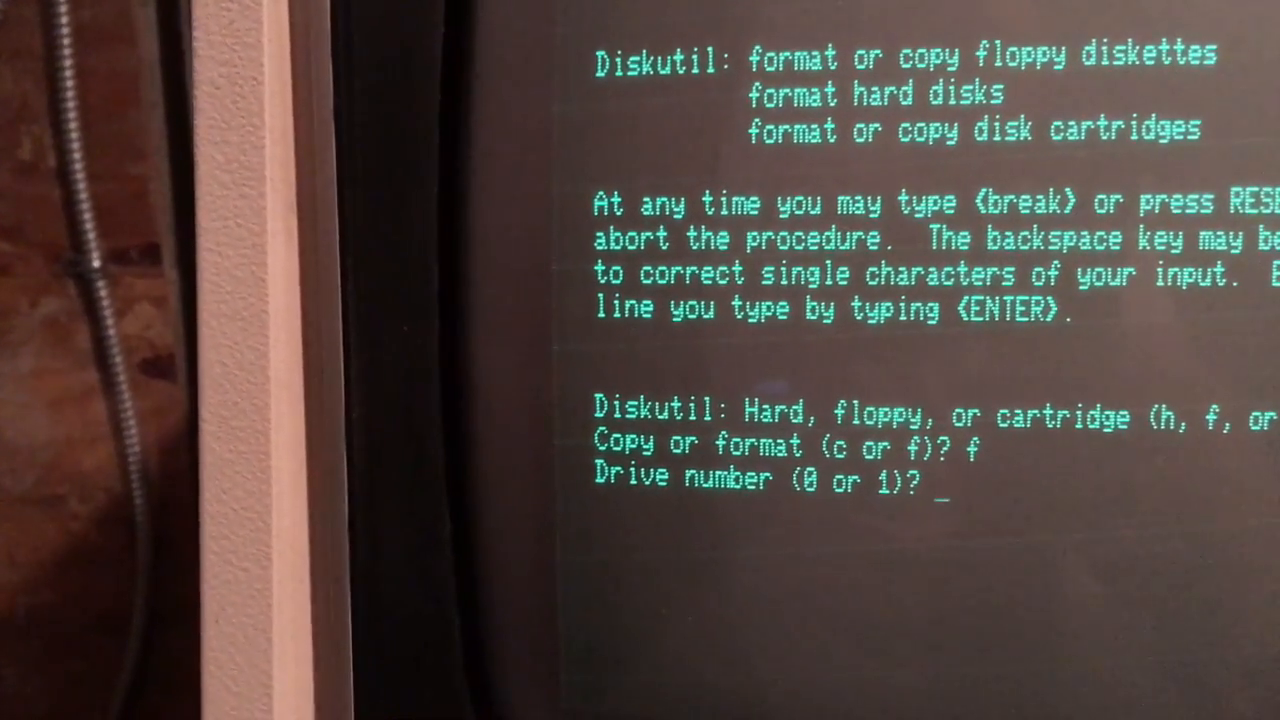
pyautogui.write('0')
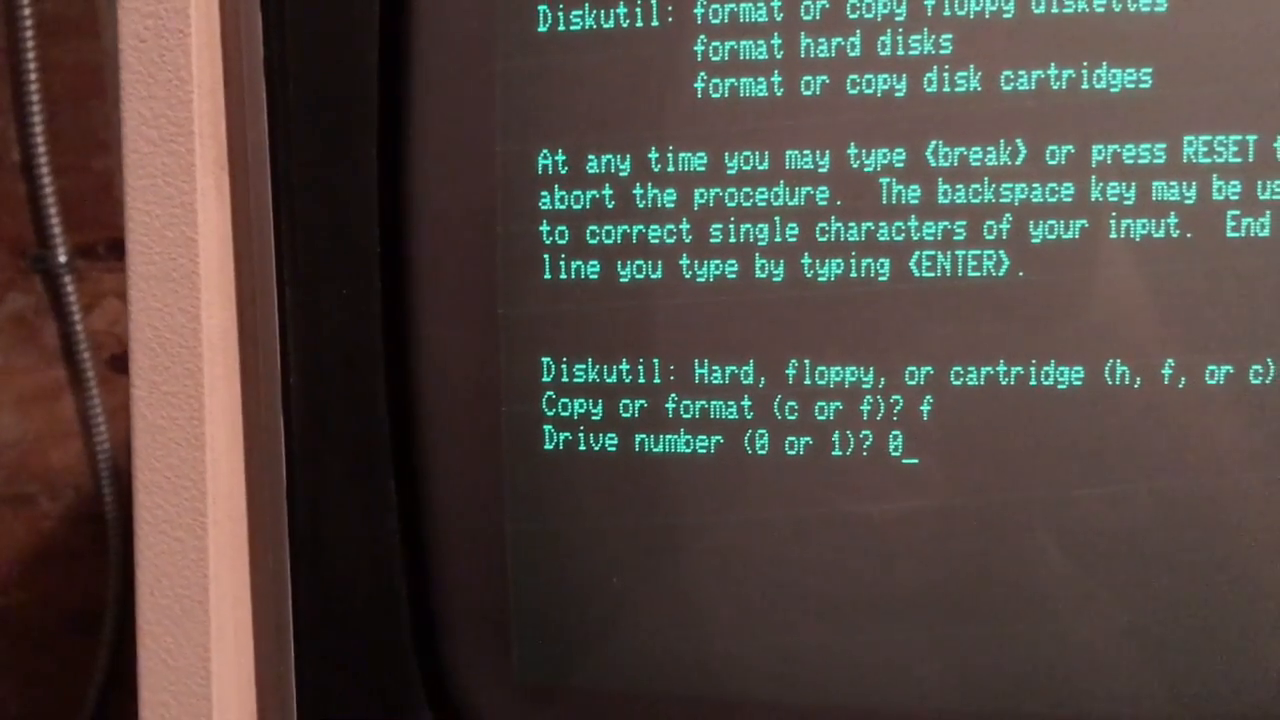